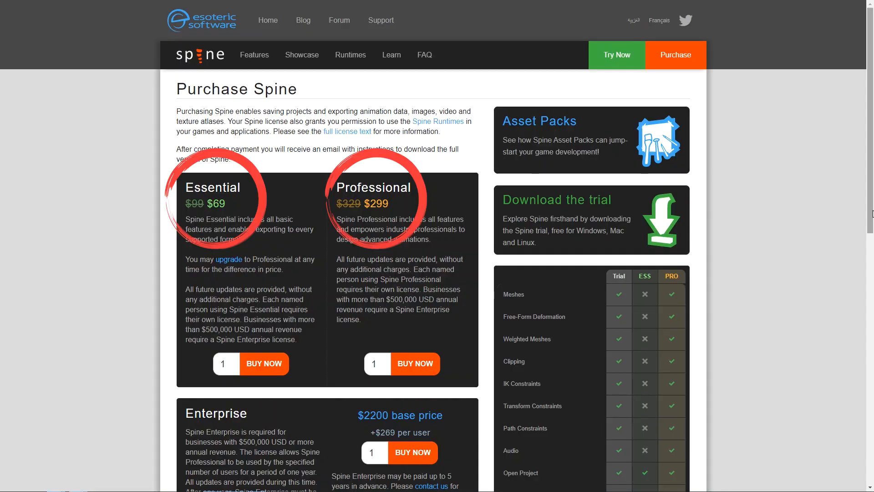
pyautogui.scroll(-3)
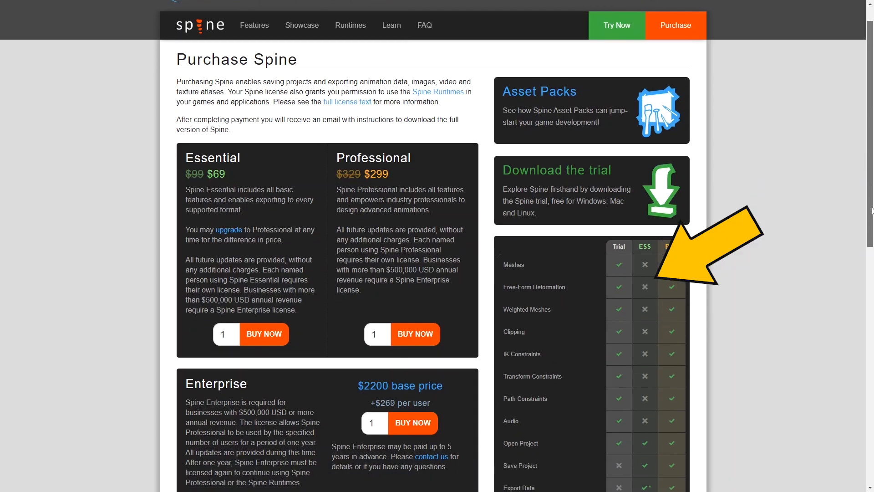
pyautogui.scroll(-3)
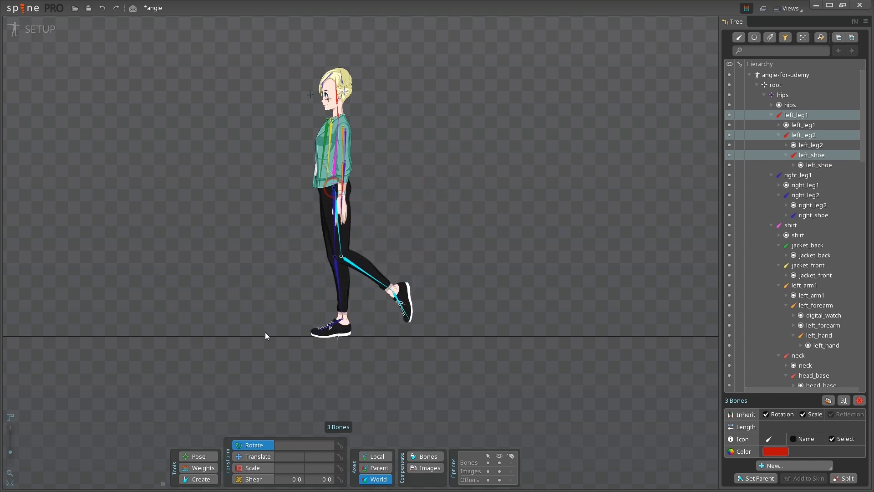
pyautogui.click(117, 8)
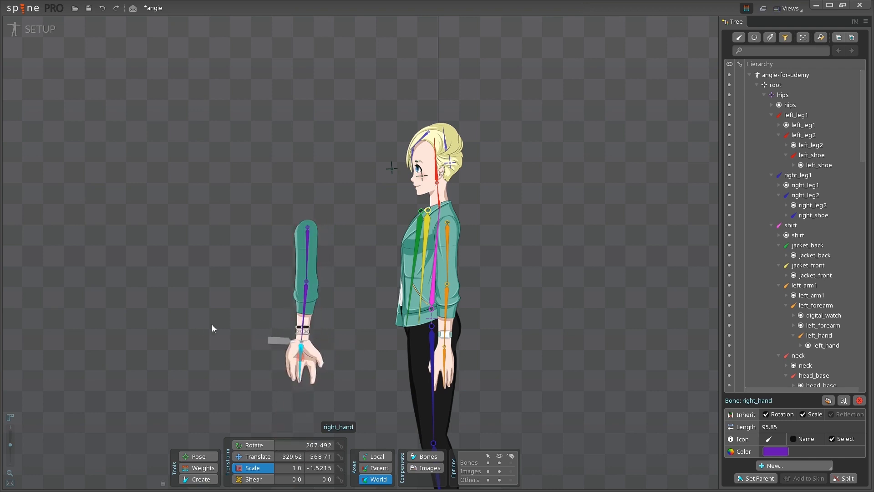
pyautogui.click(23, 8)
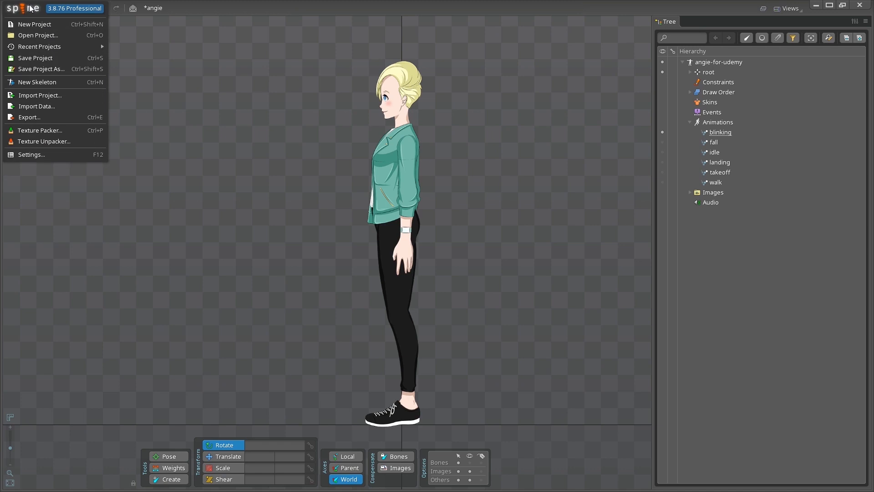
pyautogui.click(28, 117)
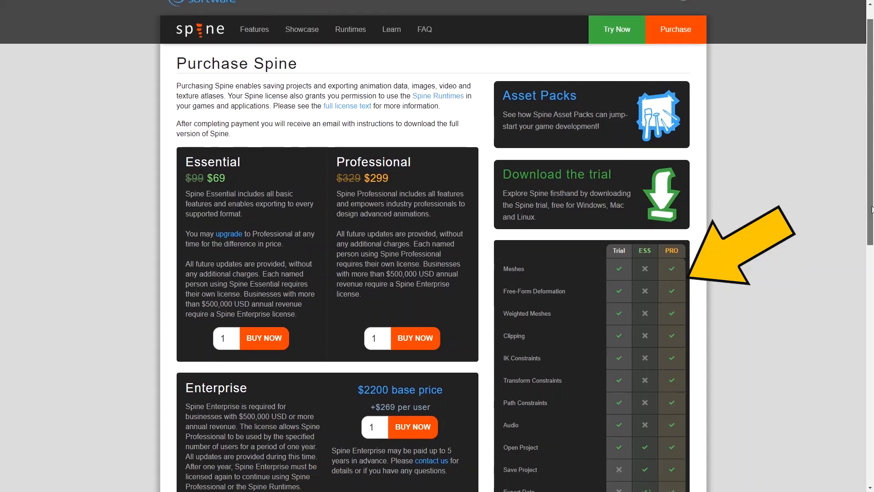
pyautogui.scroll(-3)
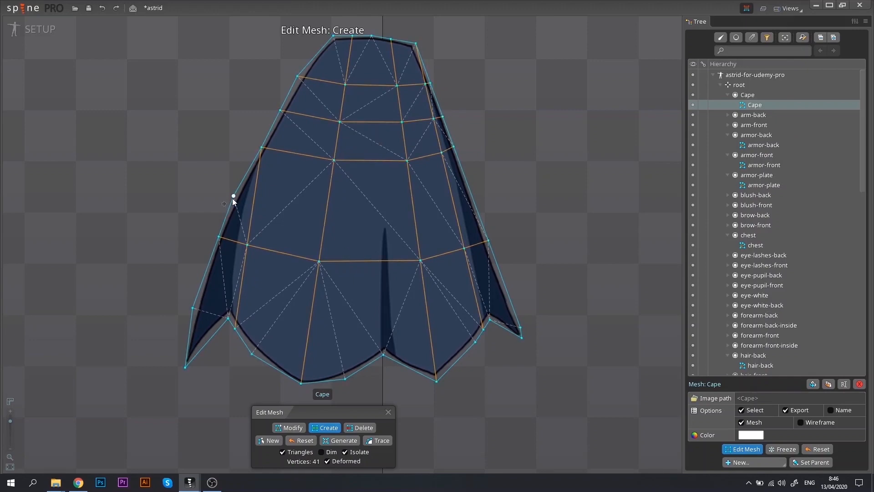
pyautogui.click(39, 29)
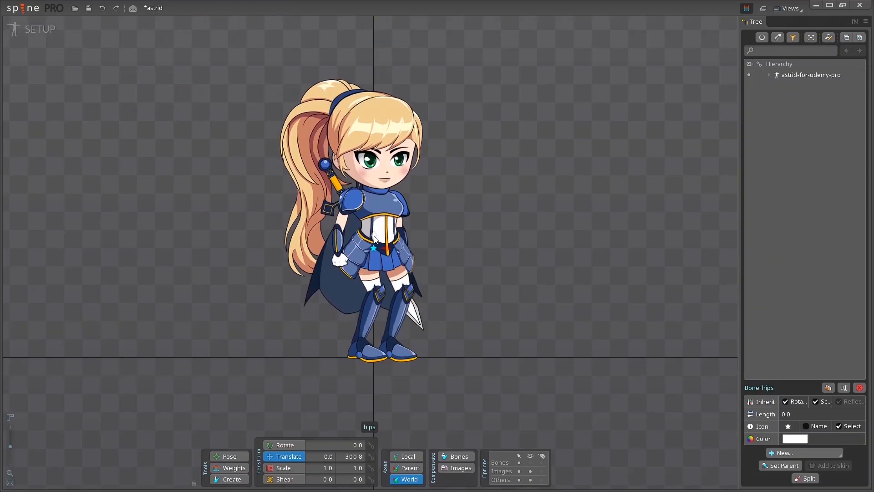
pyautogui.click(39, 30)
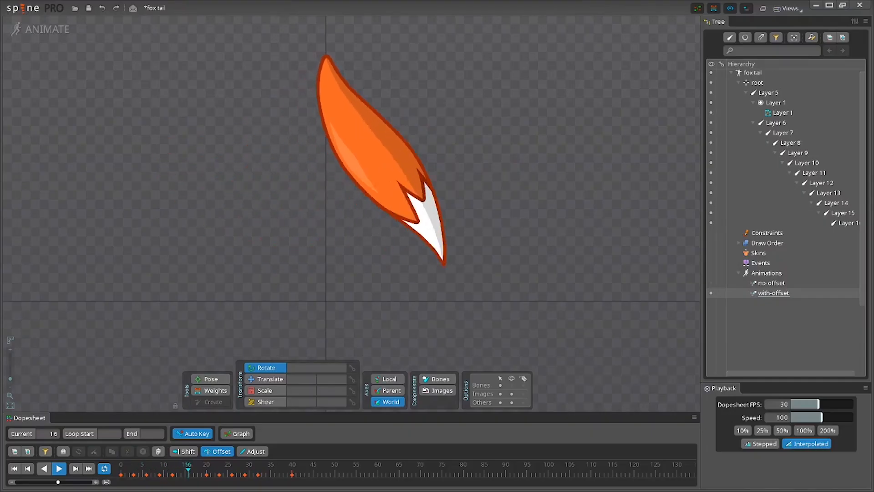
pyautogui.click(271, 463)
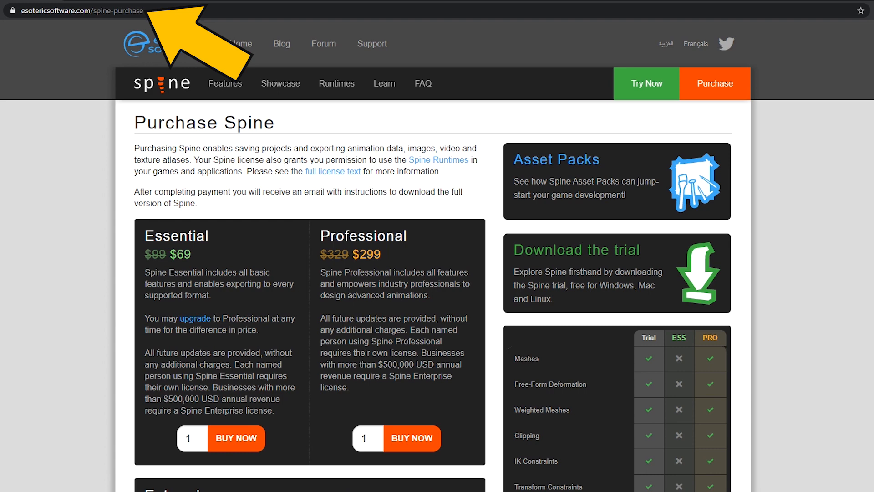
pyautogui.scroll(-3)
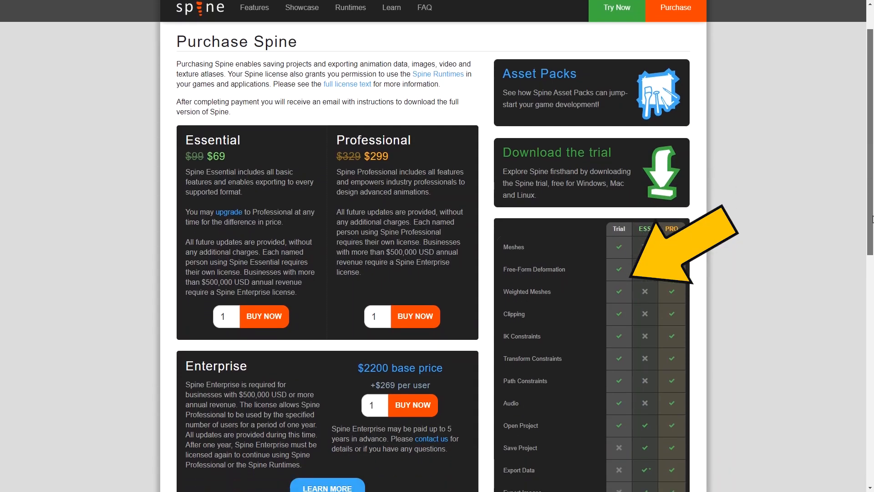
pyautogui.scroll(-3)
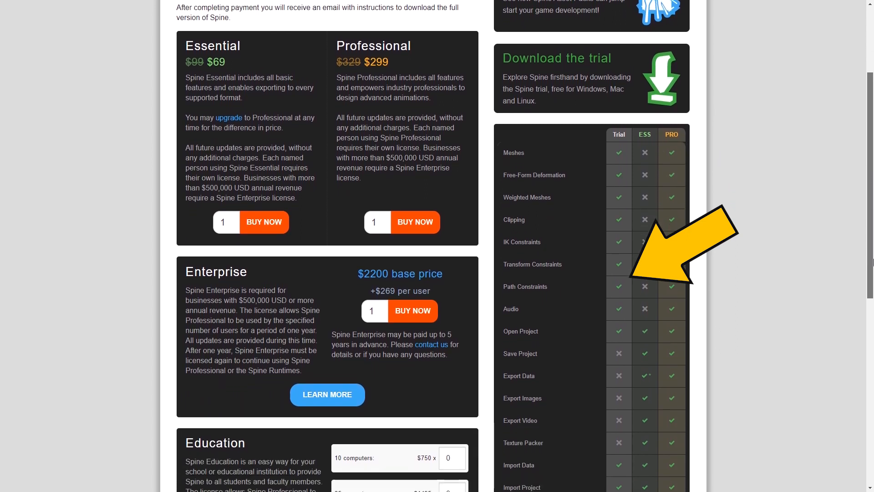
pyautogui.scroll(-3)
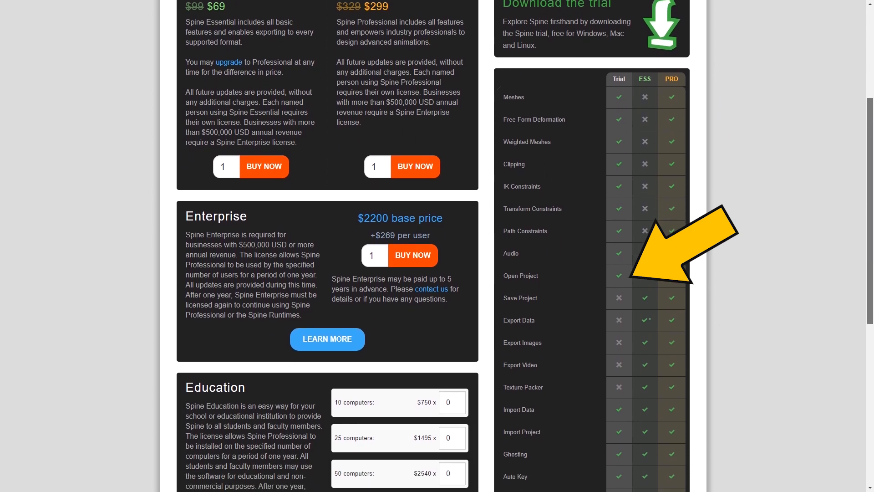
pyautogui.scroll(-3)
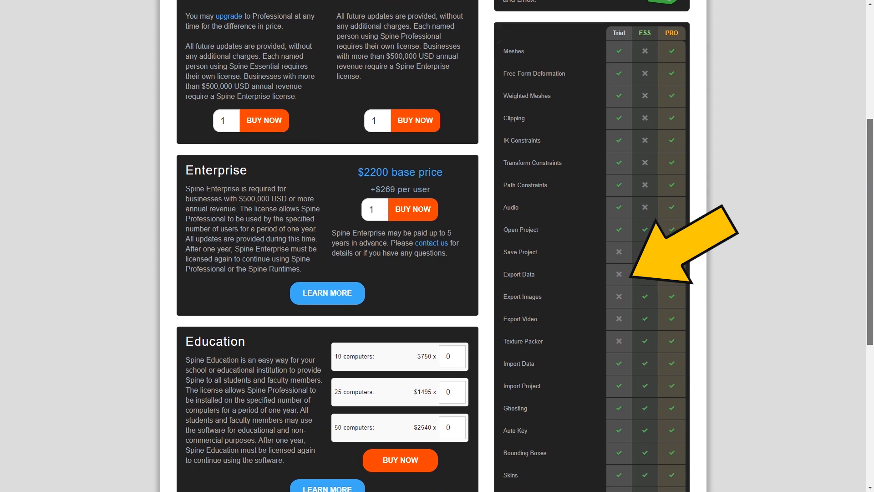
pyautogui.scroll(-3)
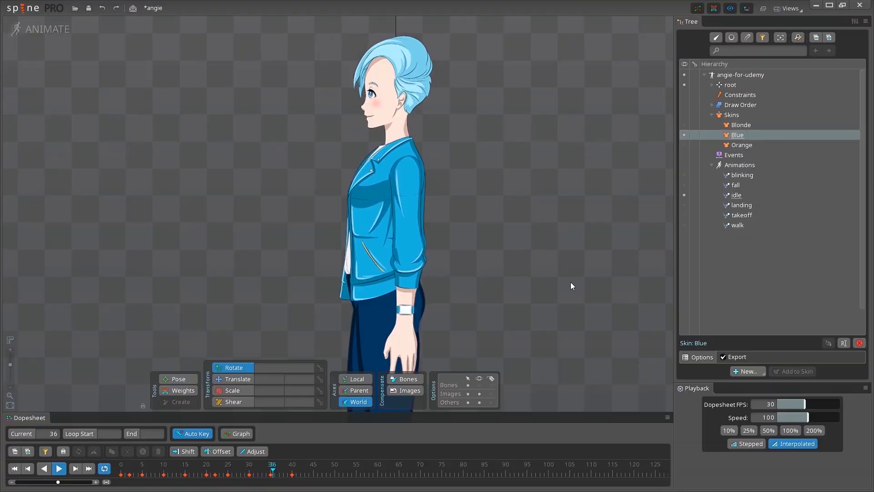
pyautogui.click(252, 464)
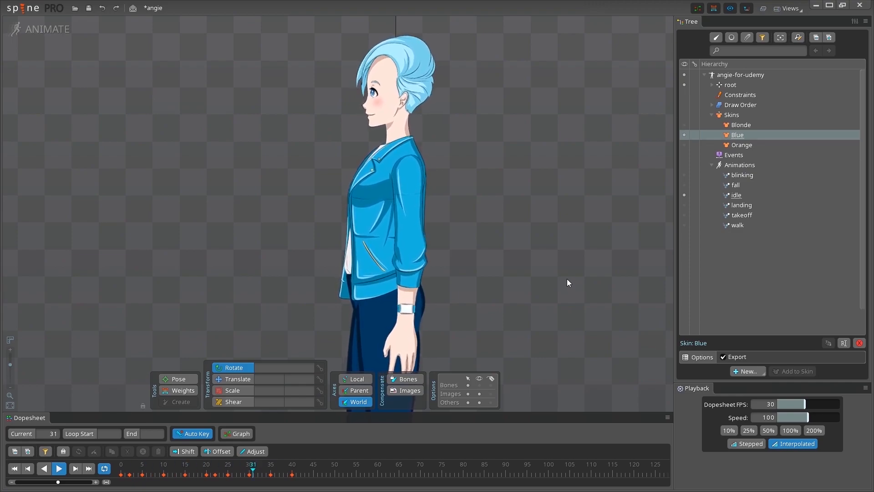